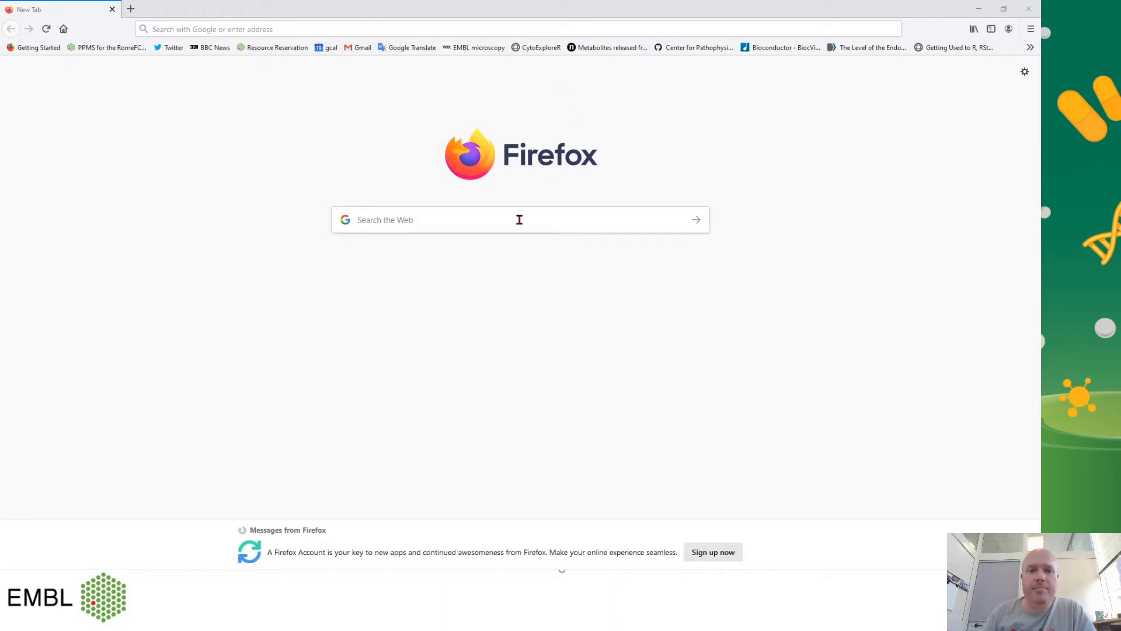
# Download the R 4.0.2 Windows installer from the Garr Milano CRAN mirror on r-project.org.
pyautogui.write('r stats')
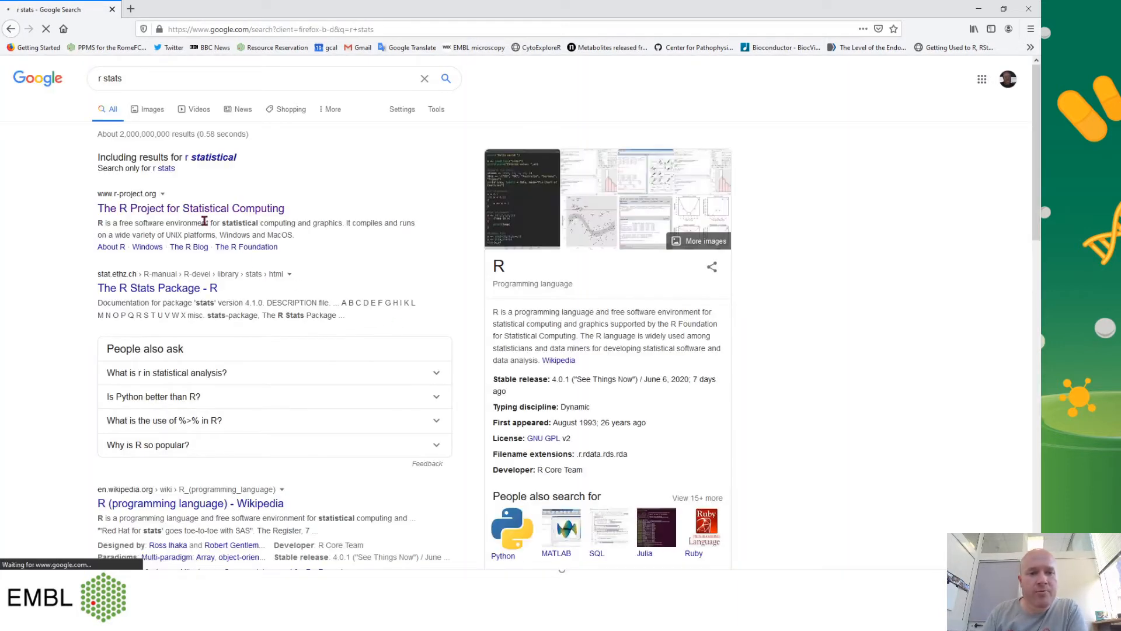
pyautogui.click(190, 208)
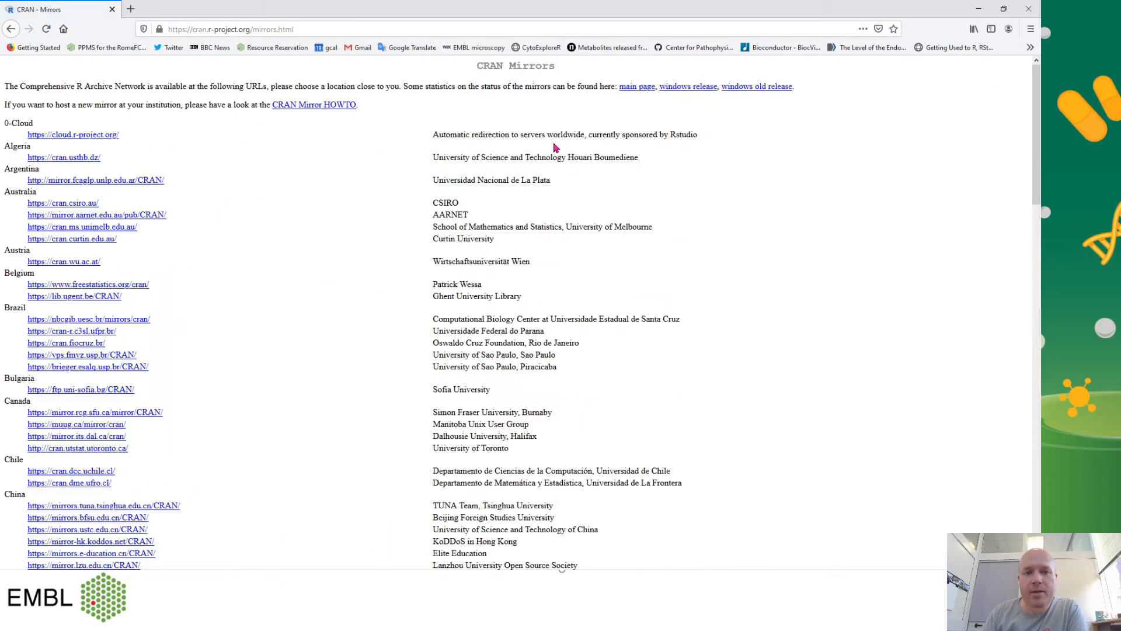
pyautogui.scroll(-3)
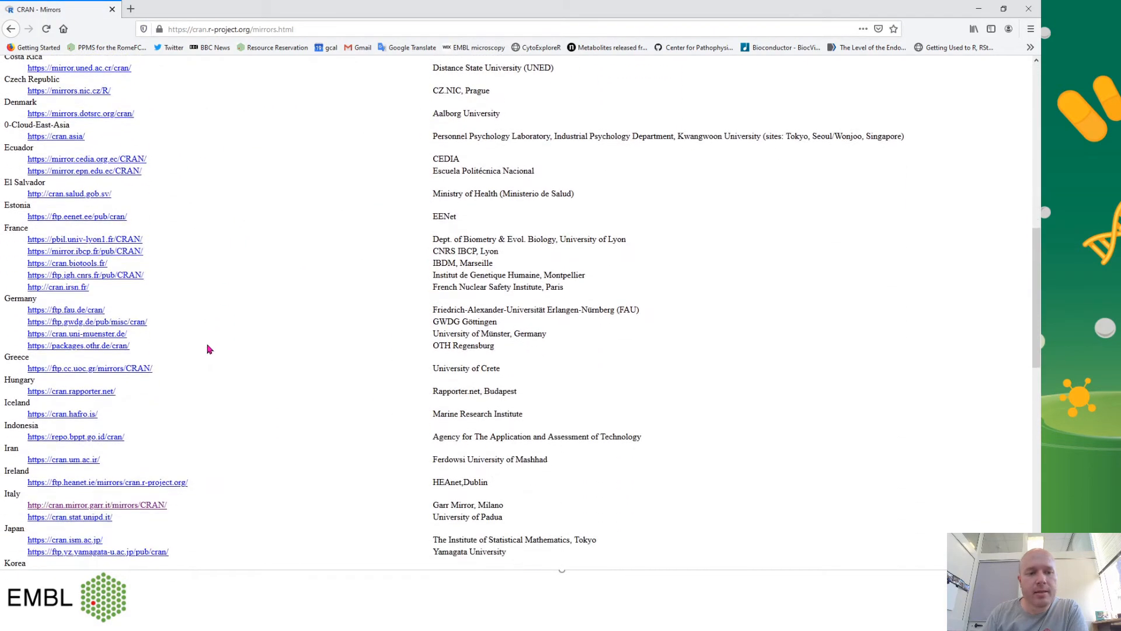
pyautogui.click(96, 504)
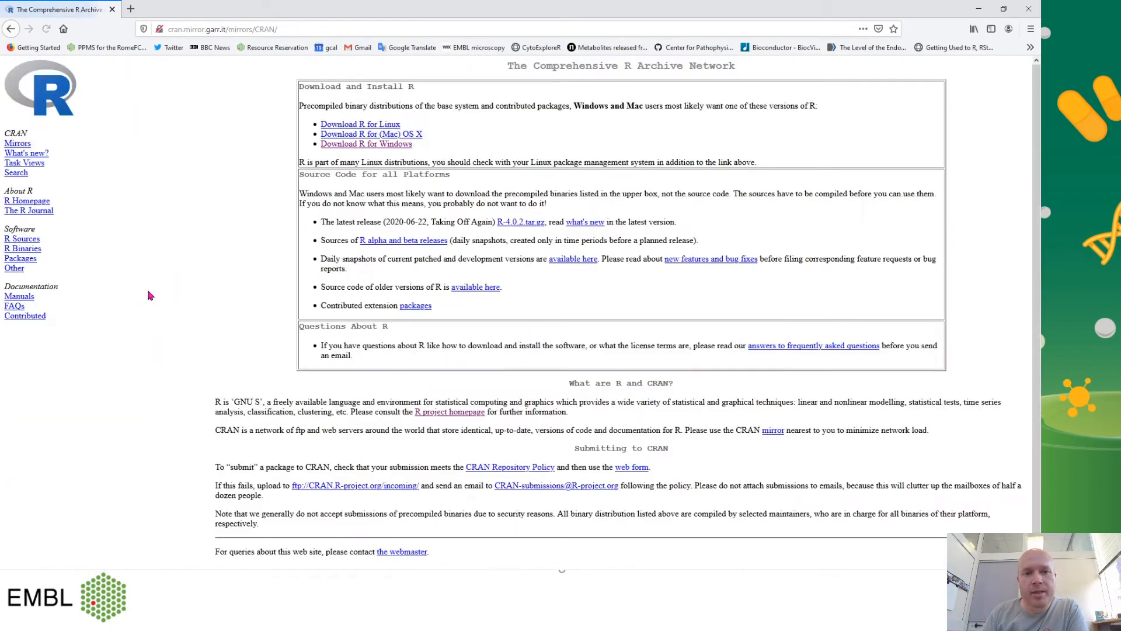
pyautogui.click(366, 144)
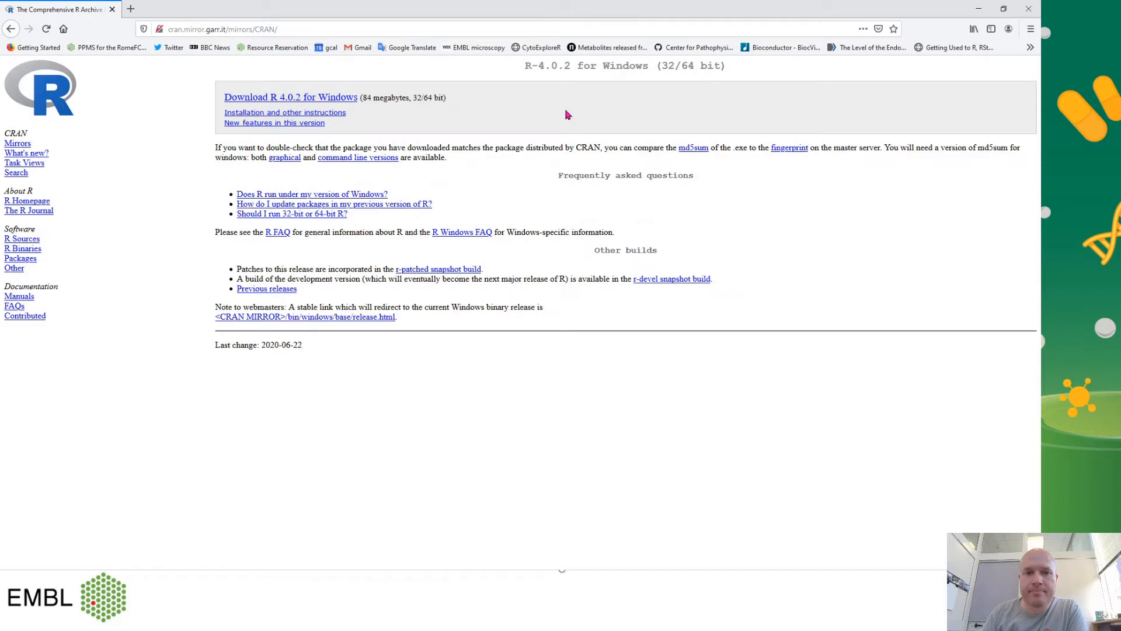
pyautogui.click(290, 96)
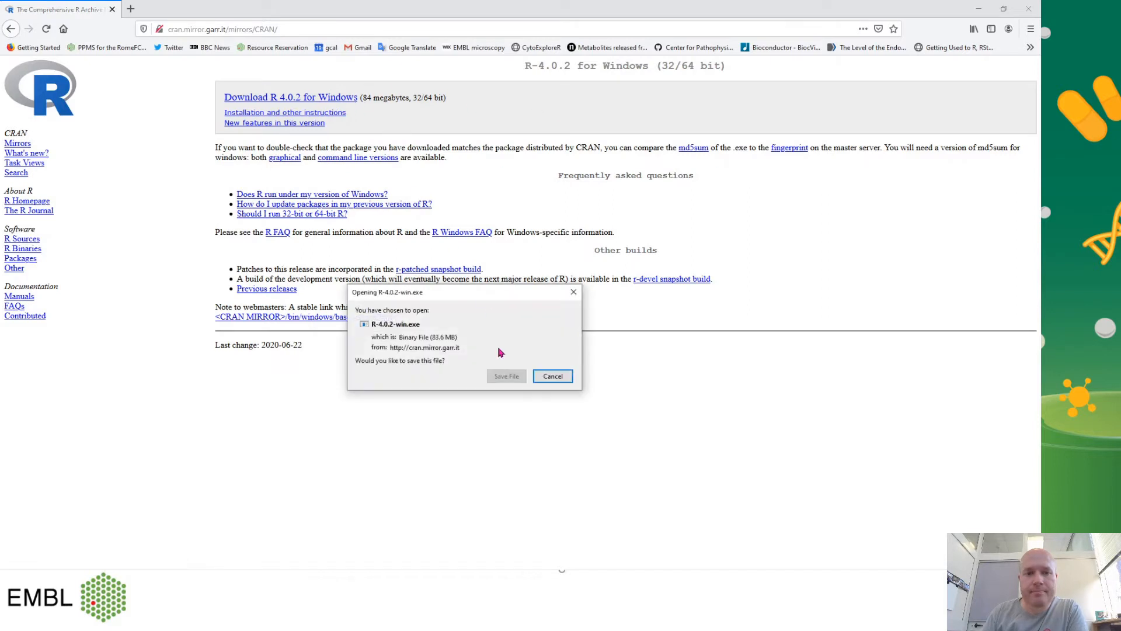
pyautogui.click(222, 28)
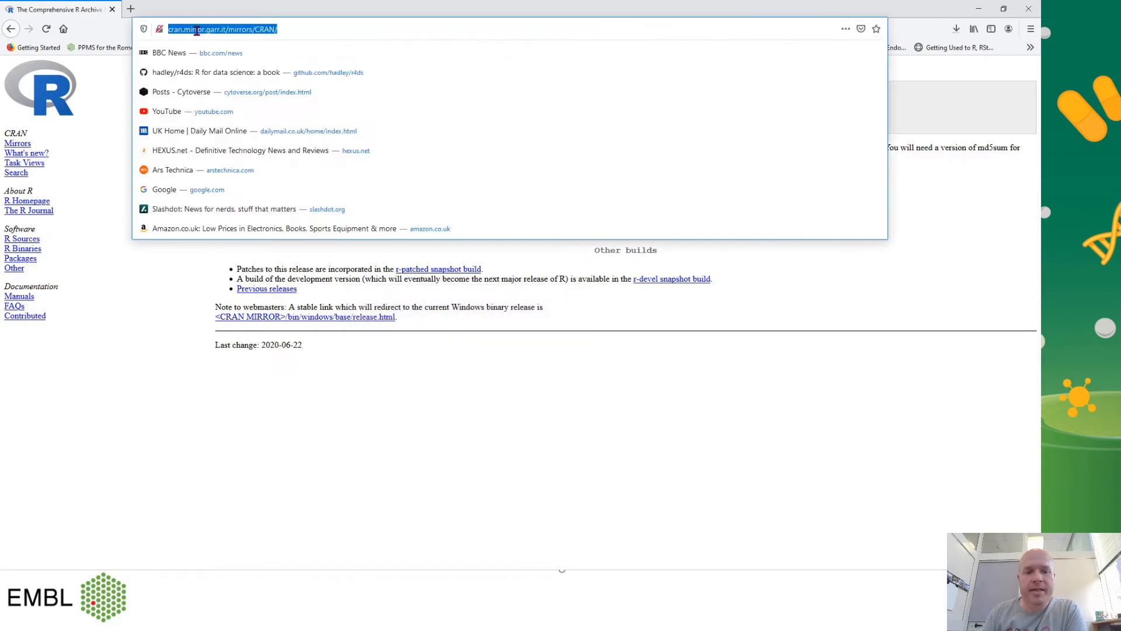
# Save the free RStudio Desktop 1.3.959 Windows installer and confirm it is downloading.
pyautogui.write('r stu')
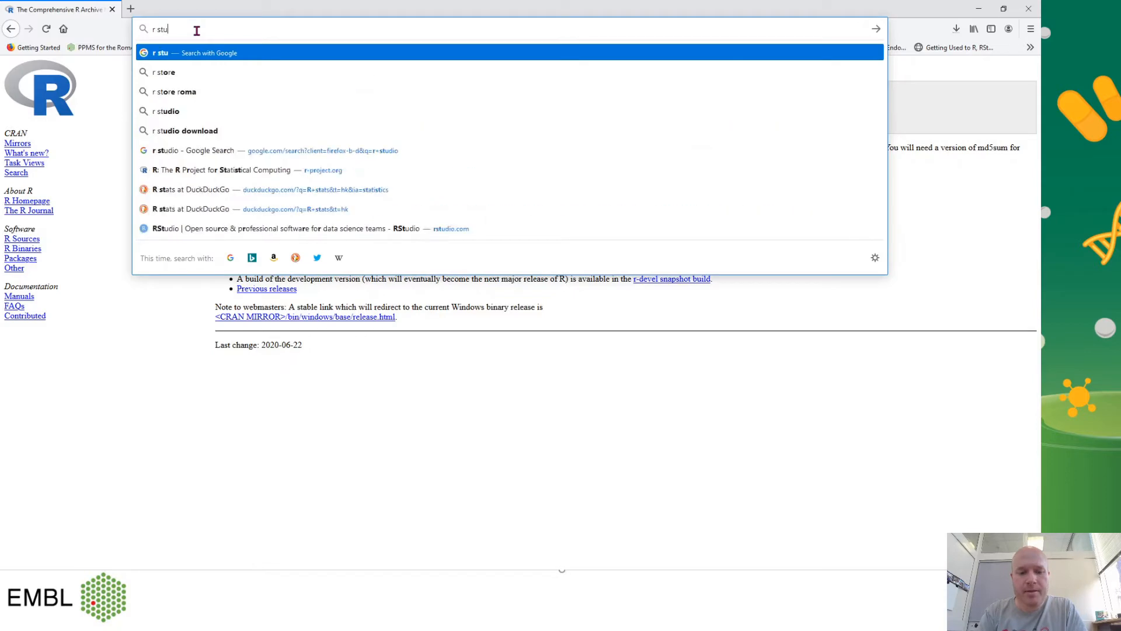
pyautogui.click(169, 111)
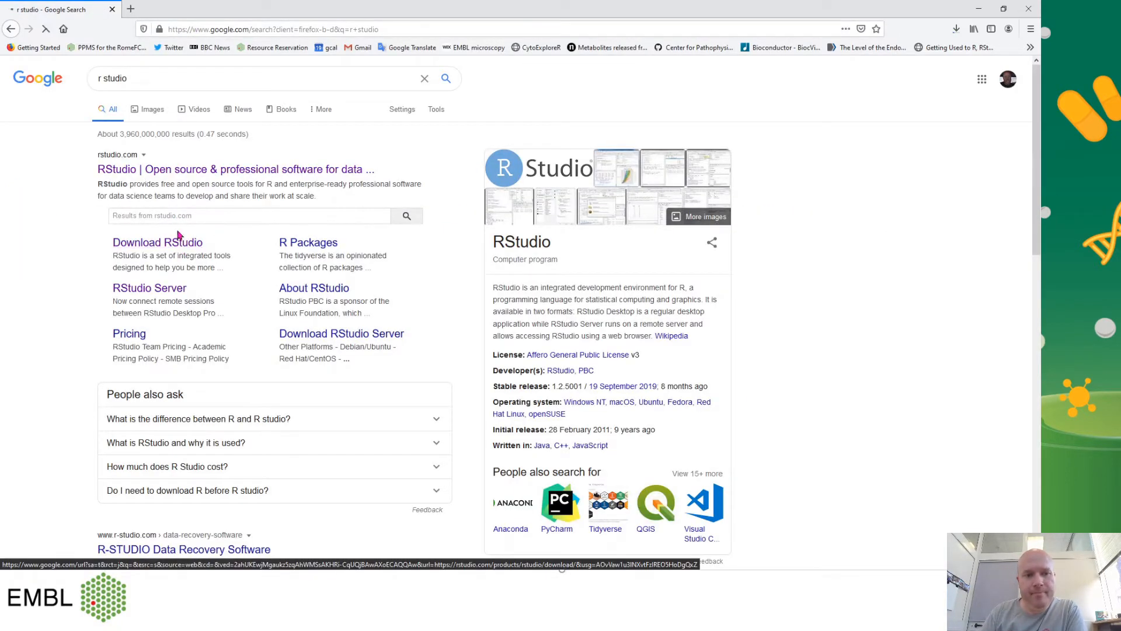
pyautogui.click(156, 242)
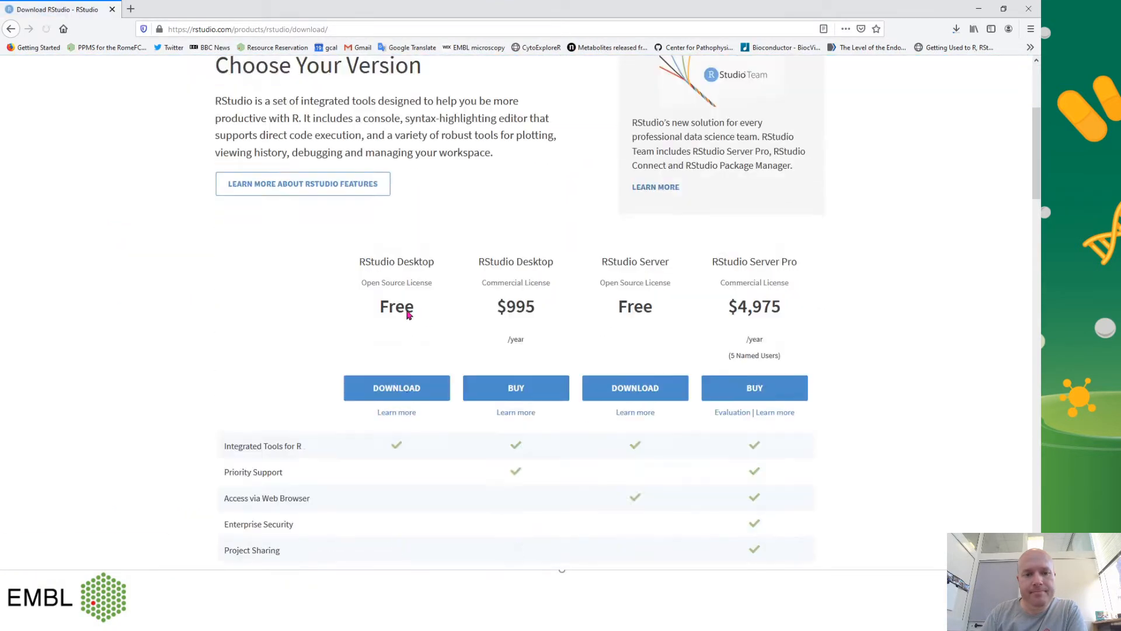
pyautogui.click(396, 388)
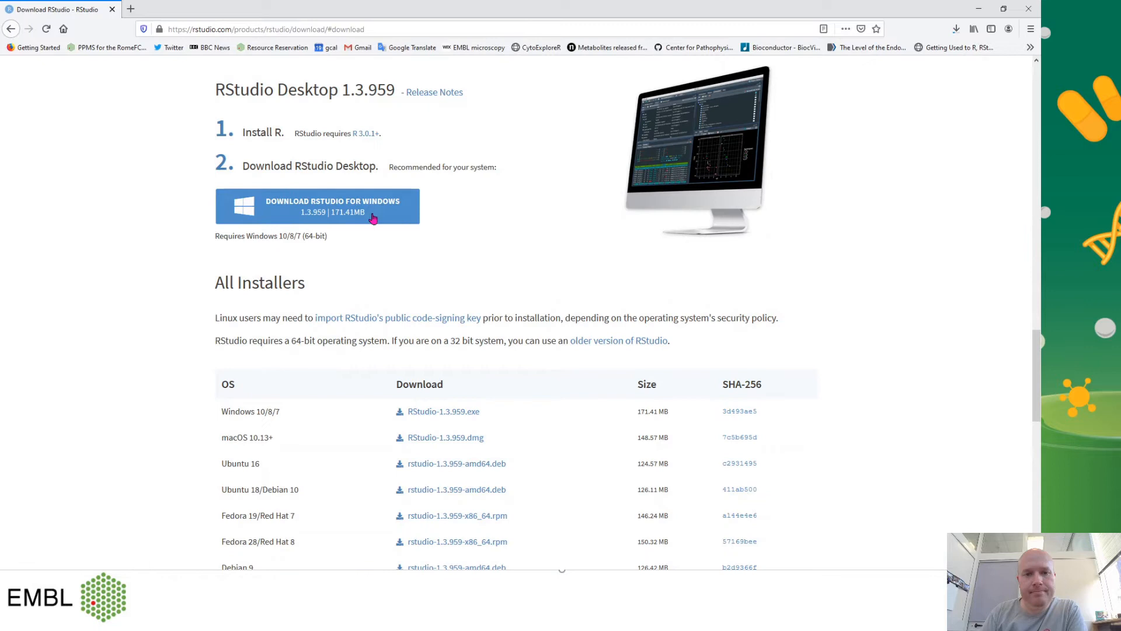
pyautogui.click(316, 206)
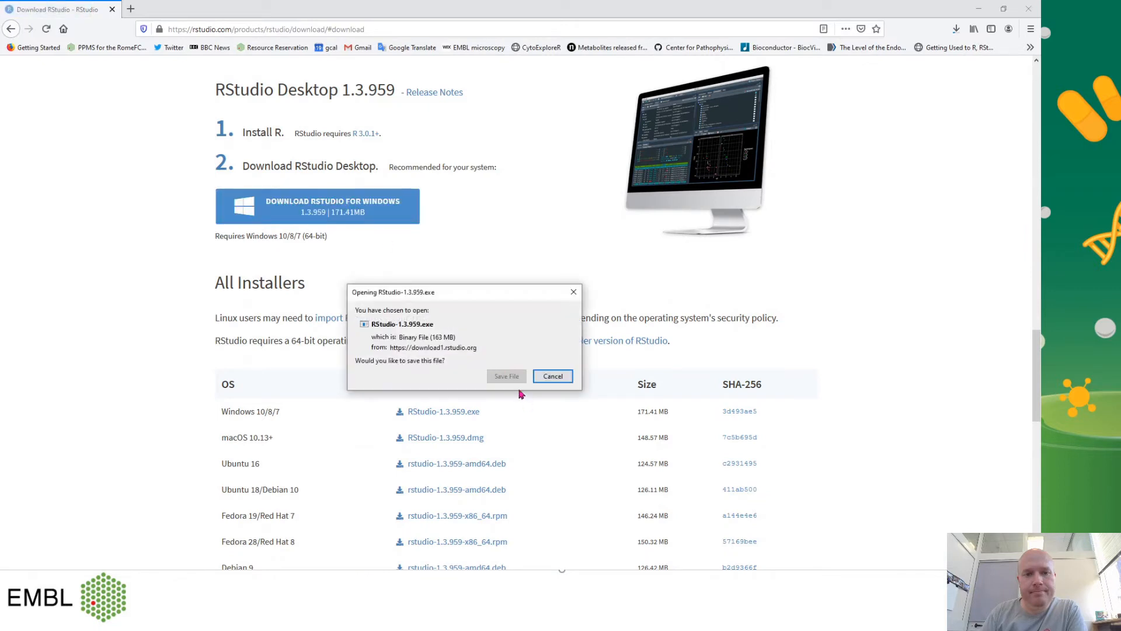
pyautogui.click(551, 376)
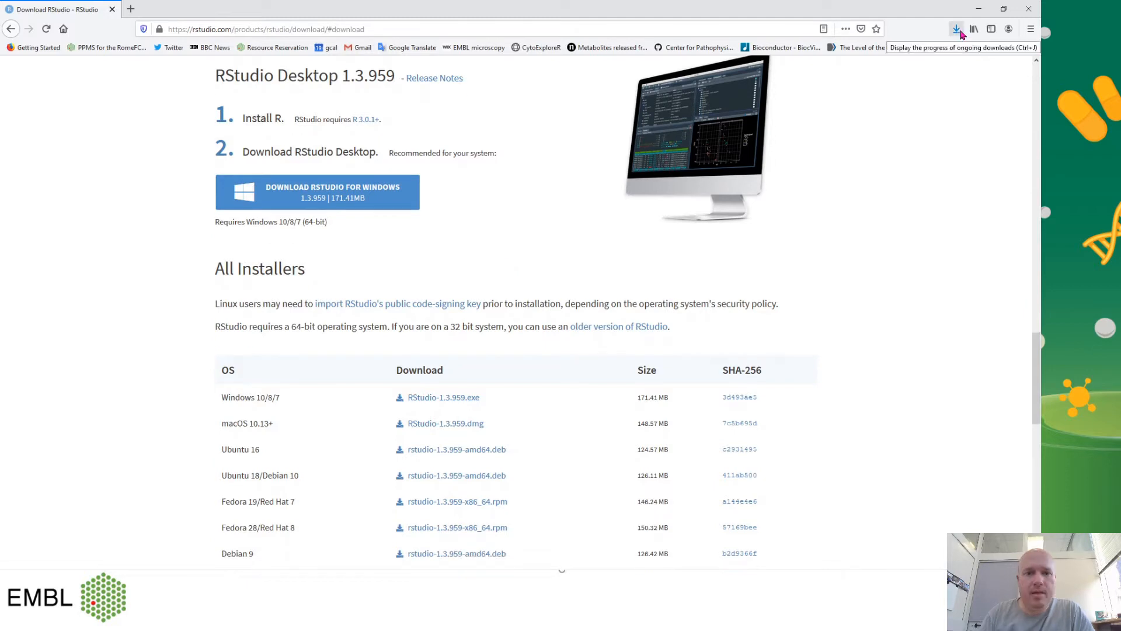
pyautogui.click(956, 29)
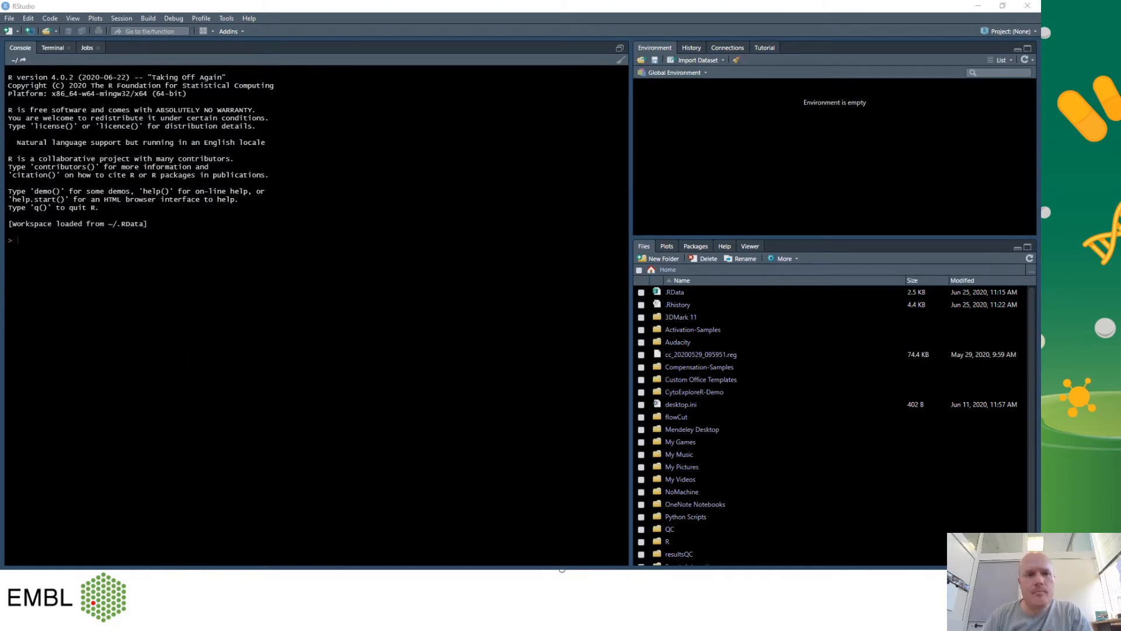
pyautogui.moveTo(446, 206)
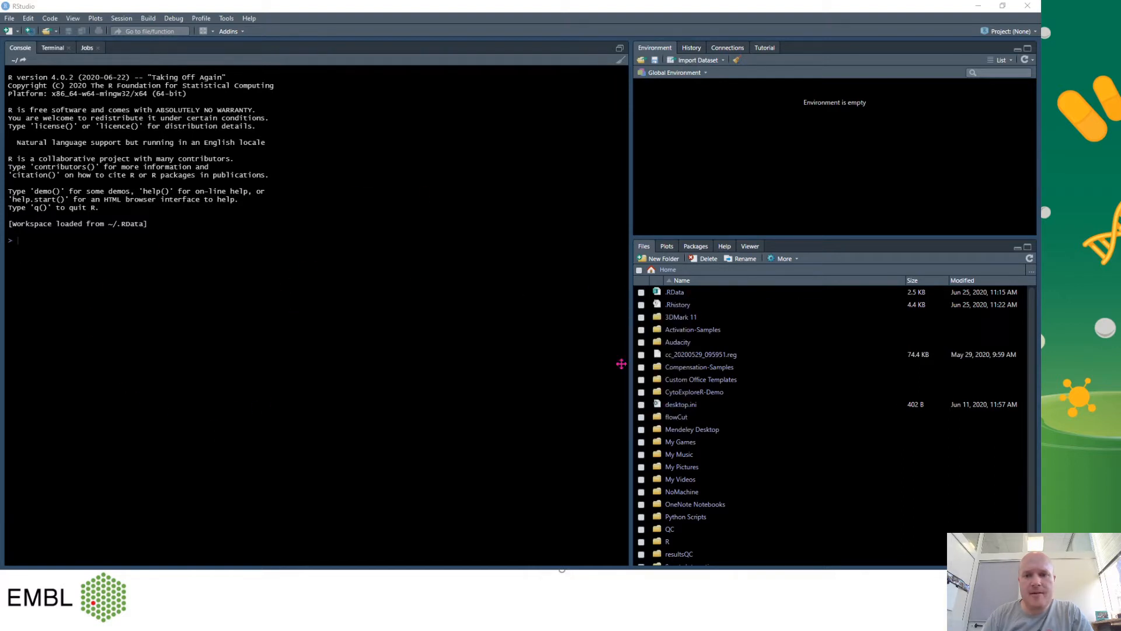
pyautogui.moveTo(782, 193)
pyautogui.write('5+')
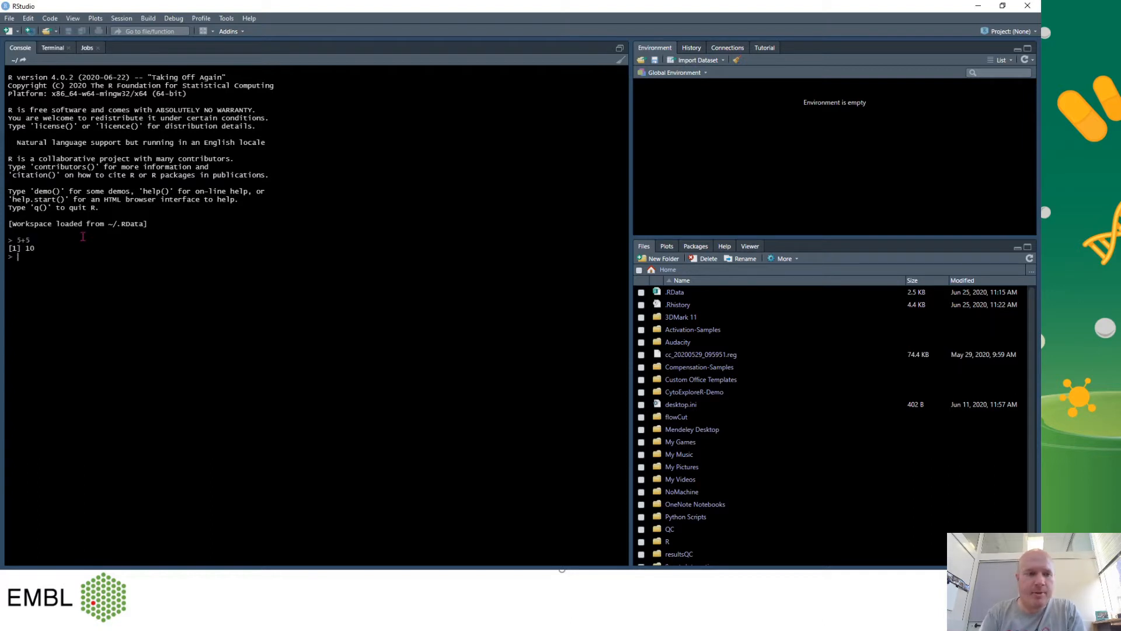
# Evaluate 5/5 in the RStudio console, which returns 1.
pyautogui.write('5/5')
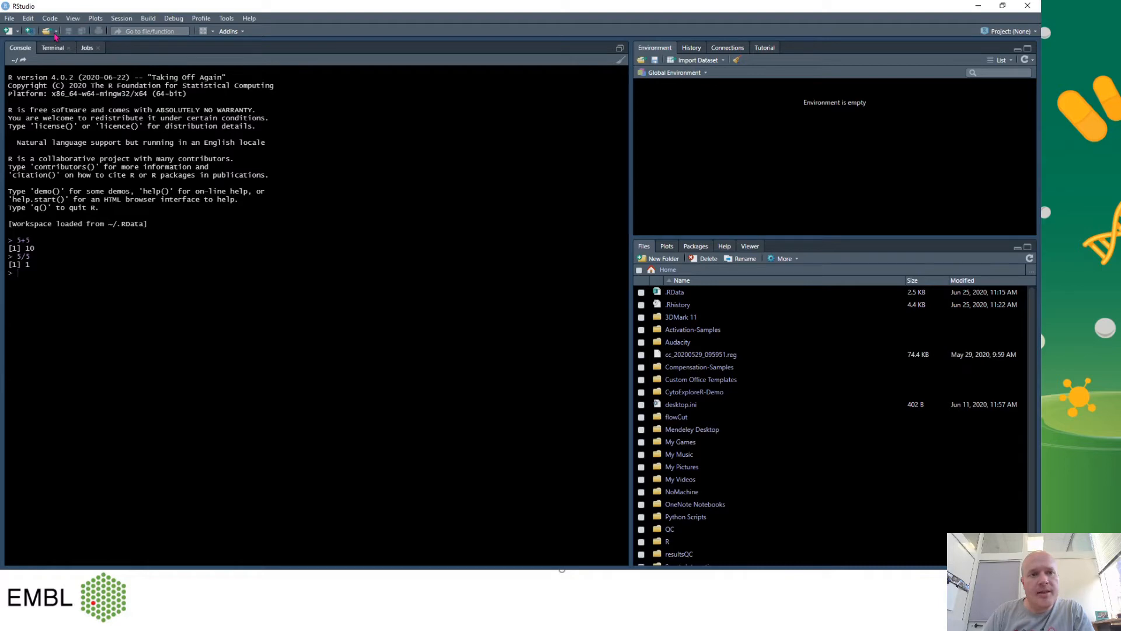
# Open Startingscript.R from the recent files list.
pyautogui.click(47, 31)
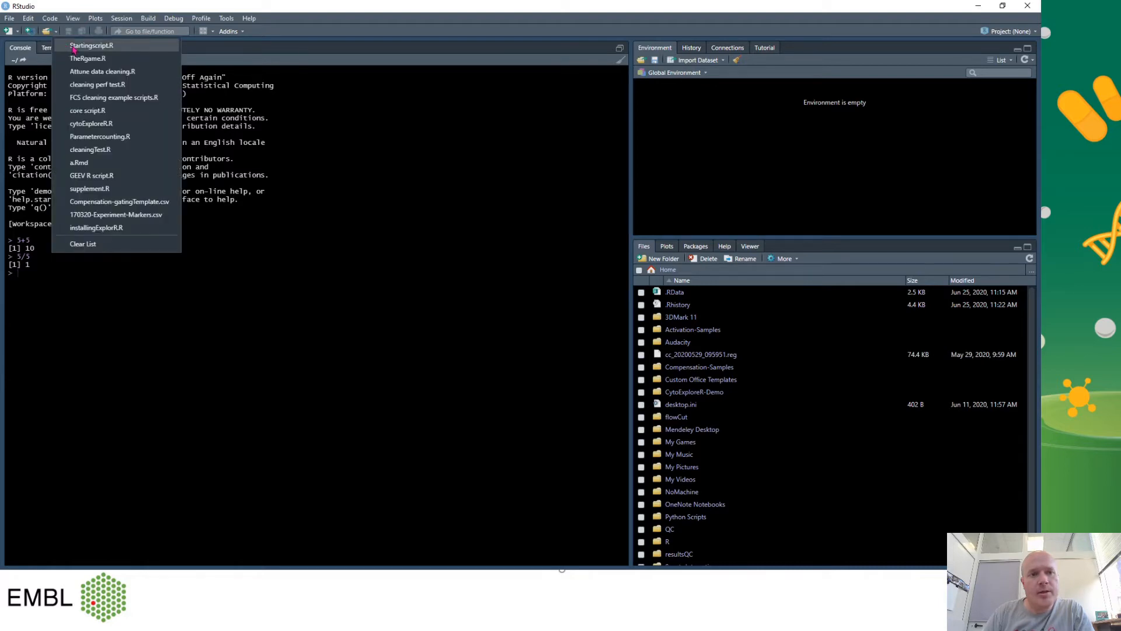
pyautogui.click(91, 45)
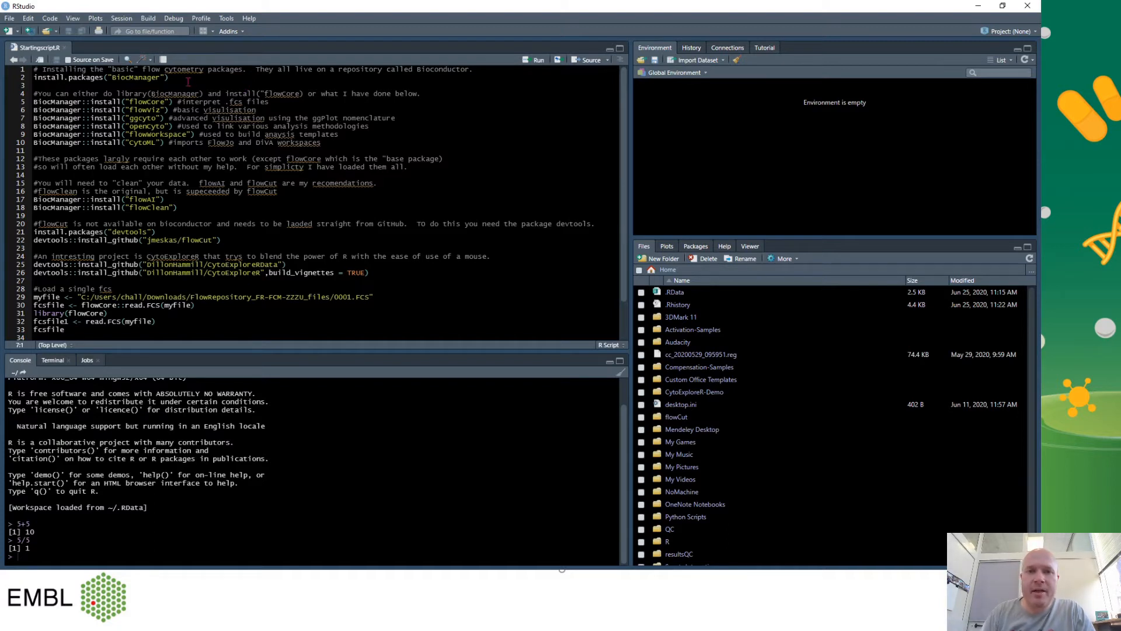
# Run install.packages("BiocManager") and agree to restart R.
pyautogui.click(170, 77)
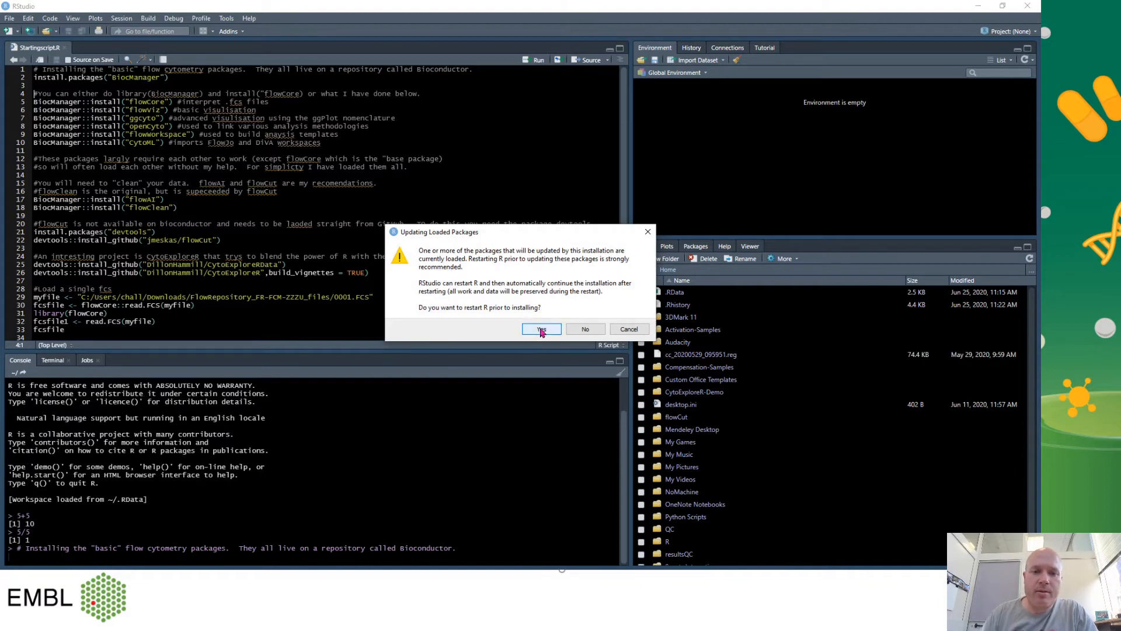
pyautogui.click(541, 329)
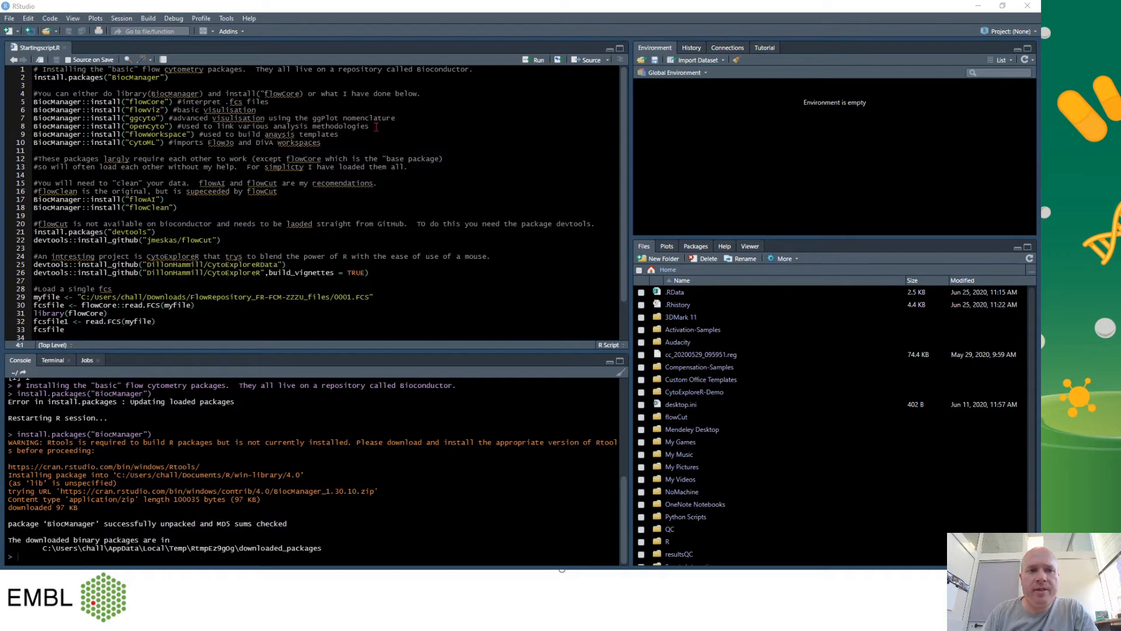
pyautogui.moveTo(424, 127)
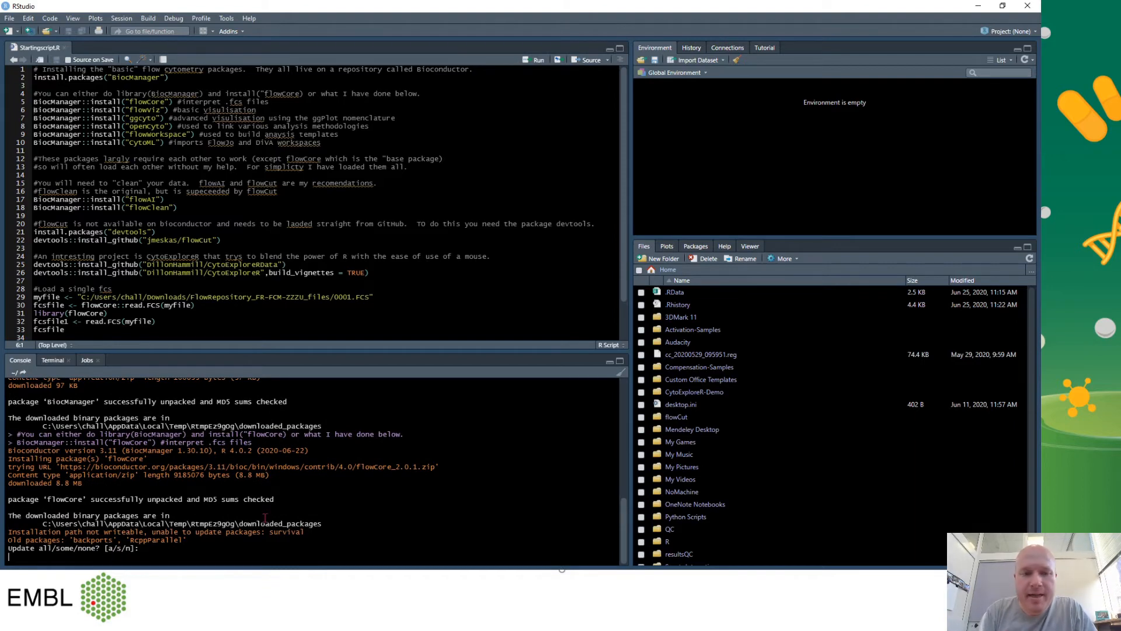
# Answer n to the update prompts while flowCore, flowViz and ggcyto install.
pyautogui.write('n')
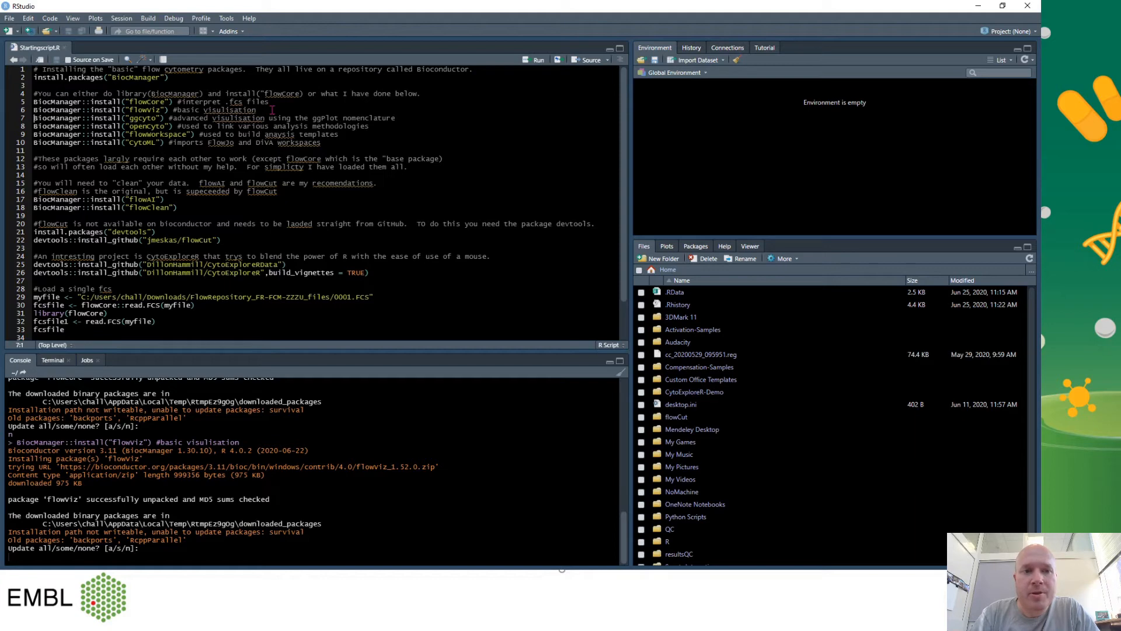
pyautogui.scroll(-3)
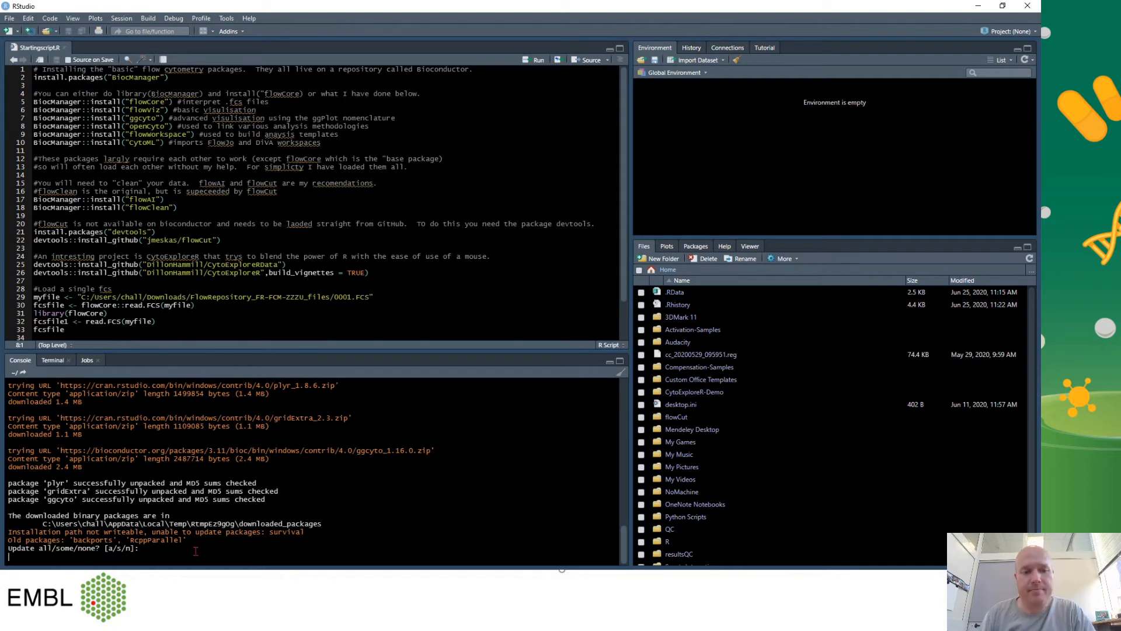
pyautogui.write('n')
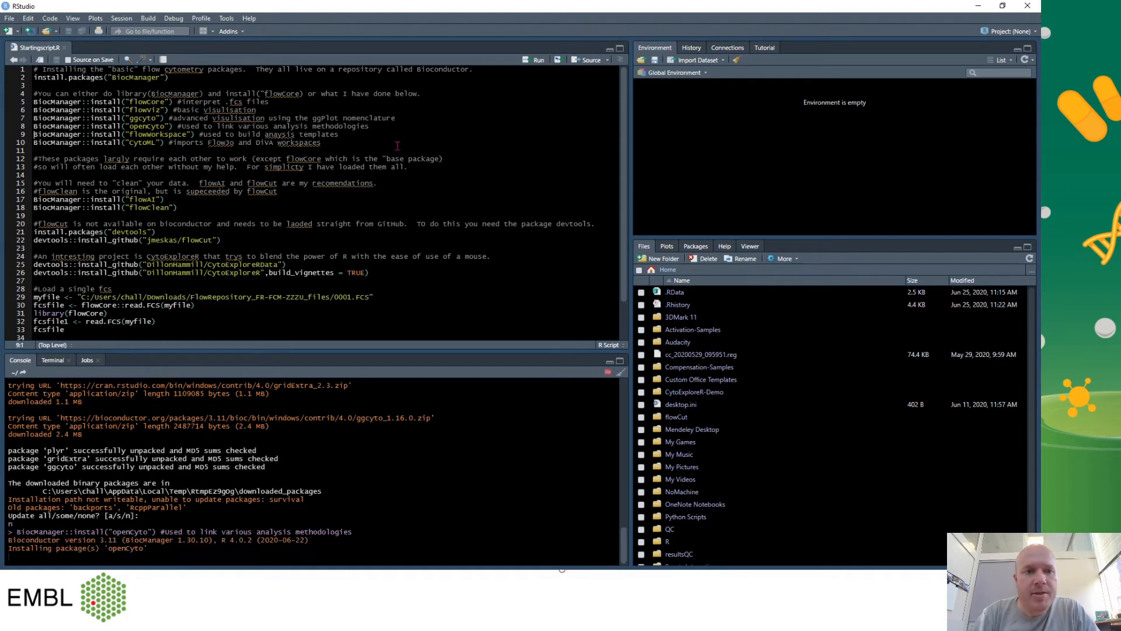
# Decline old-package updates with n while openCyto, CytoML and the remaining packages install.
pyautogui.scroll(-3)
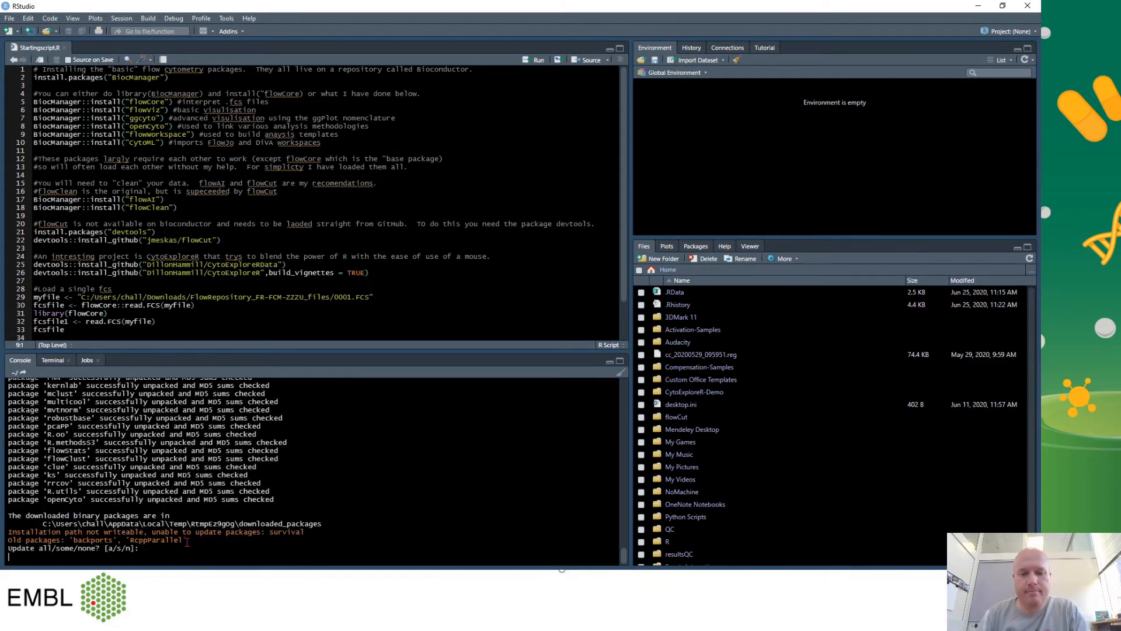
pyautogui.write('n')
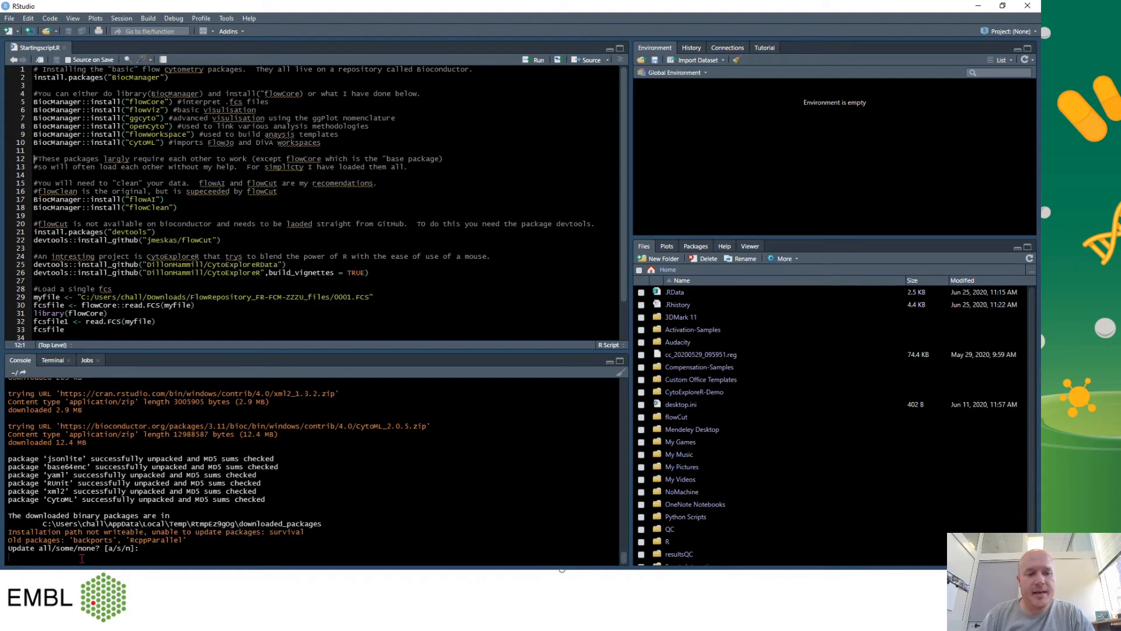
pyautogui.write('n')
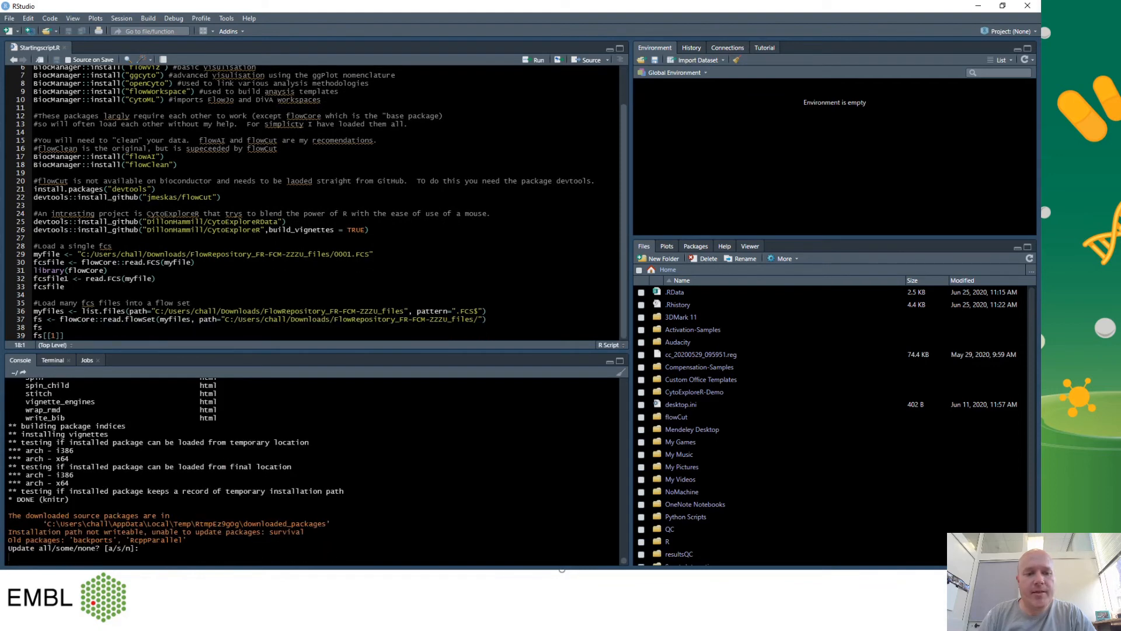
# Decline the last update prompt with n before setting myfile to the 0001.FCS path.
pyautogui.write('n')
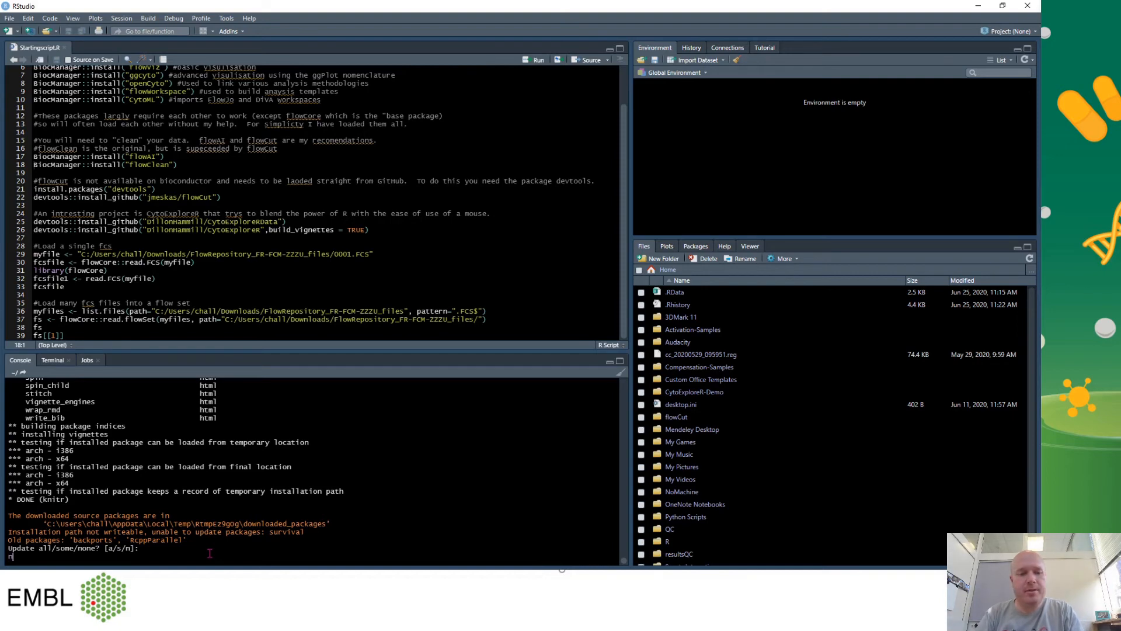
pyautogui.press('enter')
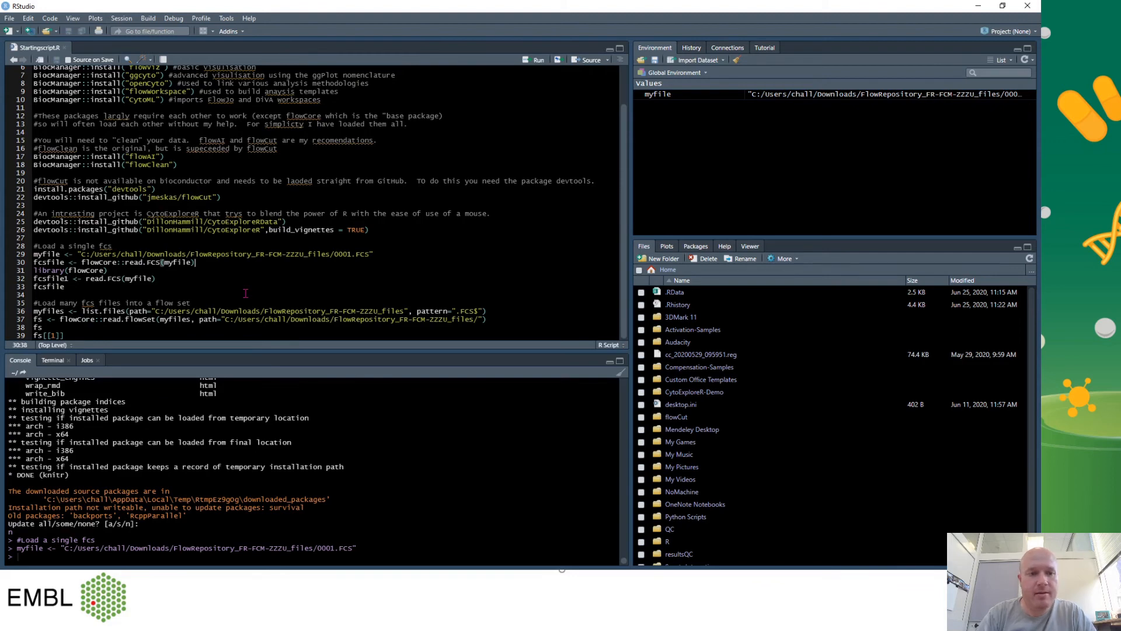
# Run fcsfile <- flowCore::read.FCS(myfile), creating a 44 MB flowFrame.
pyautogui.press('enter')
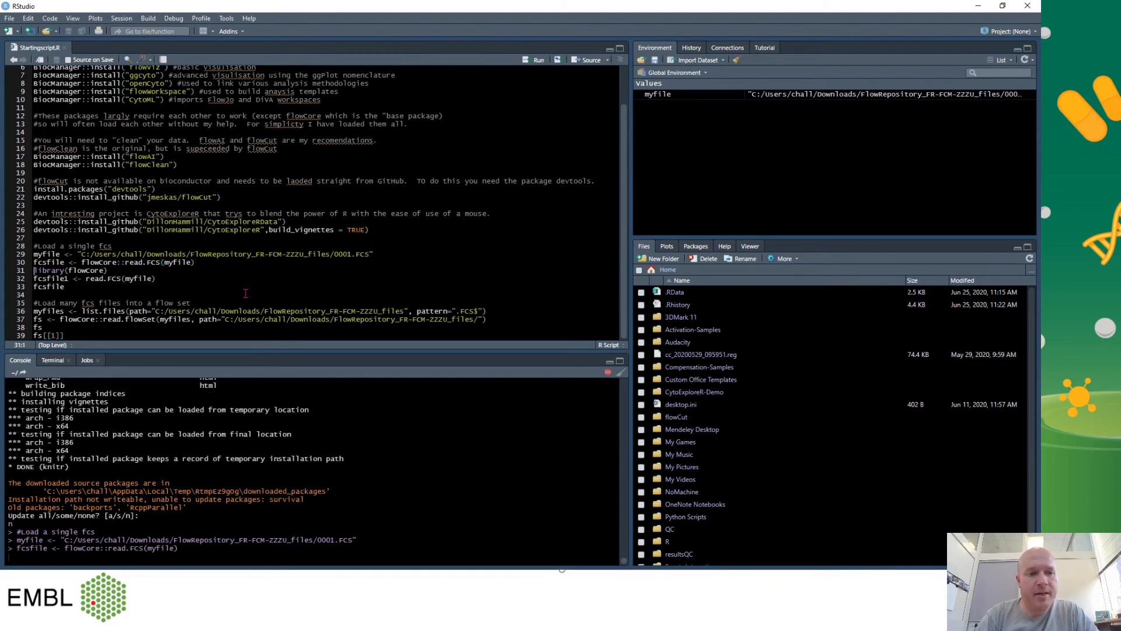
pyautogui.press('Return')
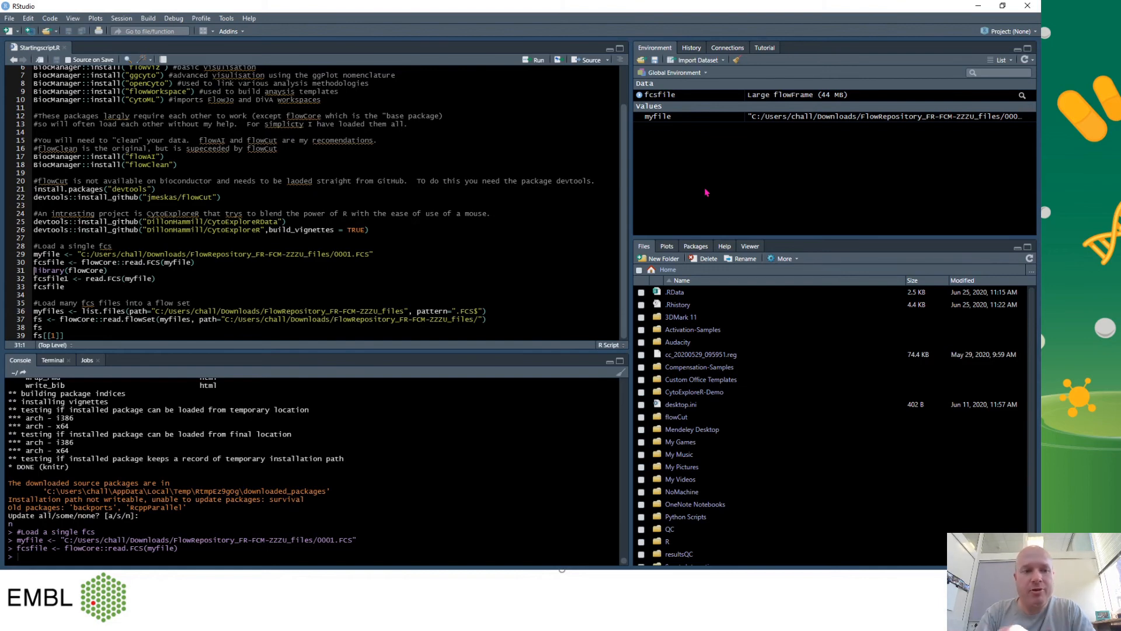
pyautogui.click(63, 287)
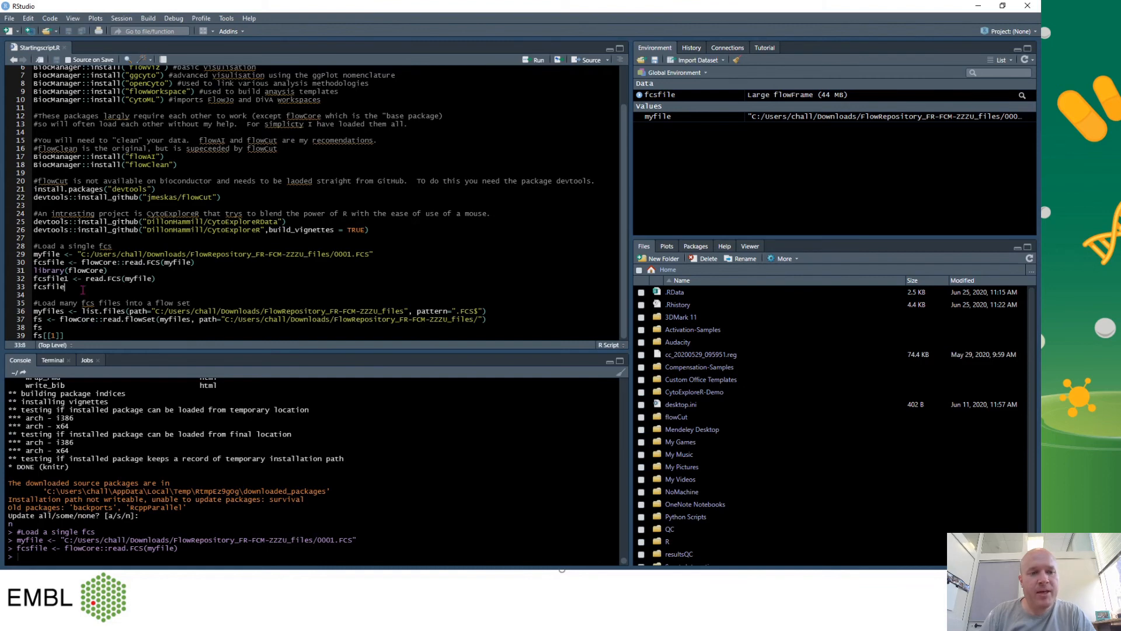